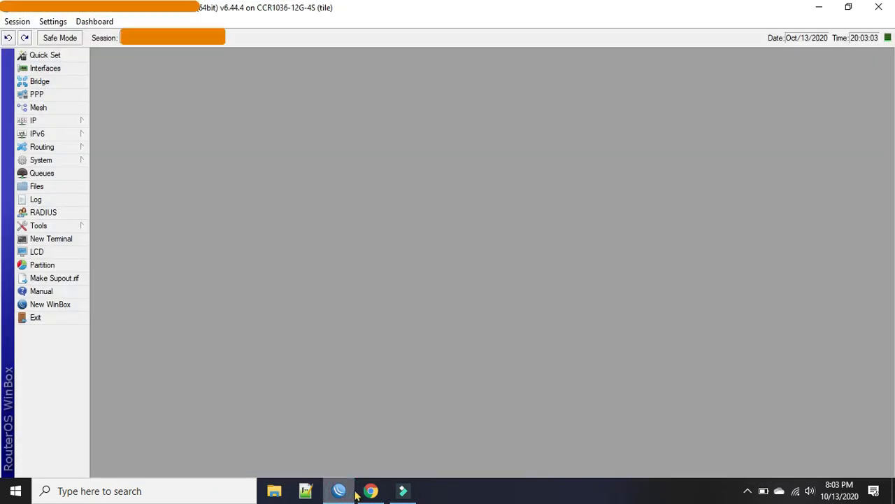
mouse_move(254, 70)
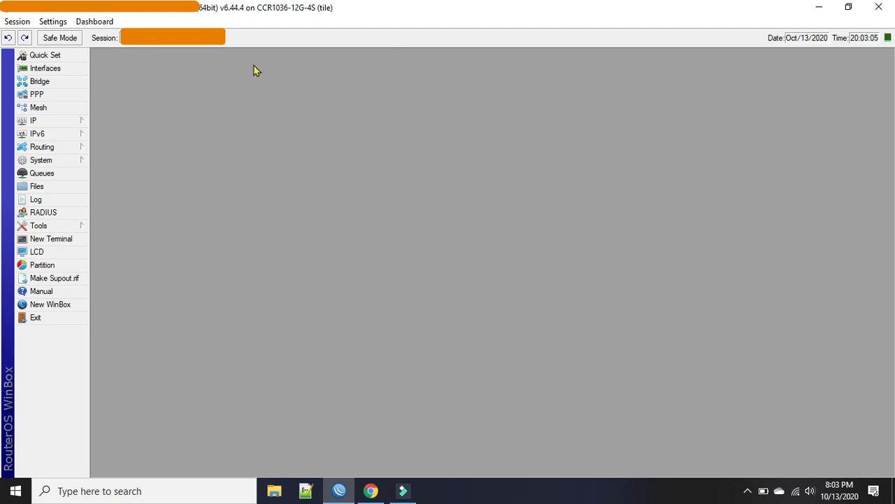
Reach the Graphing window from the Tools menu, showing an empty Interface Rules list
left_click(39, 225)
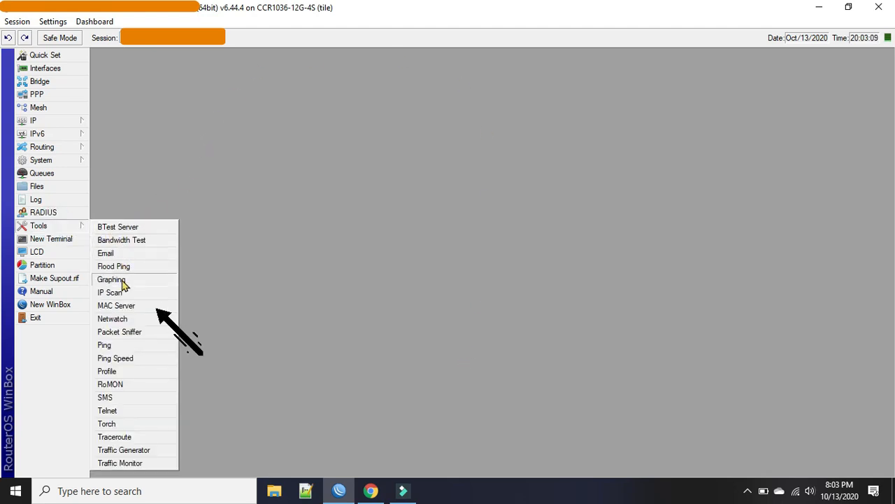
left_click(109, 280)
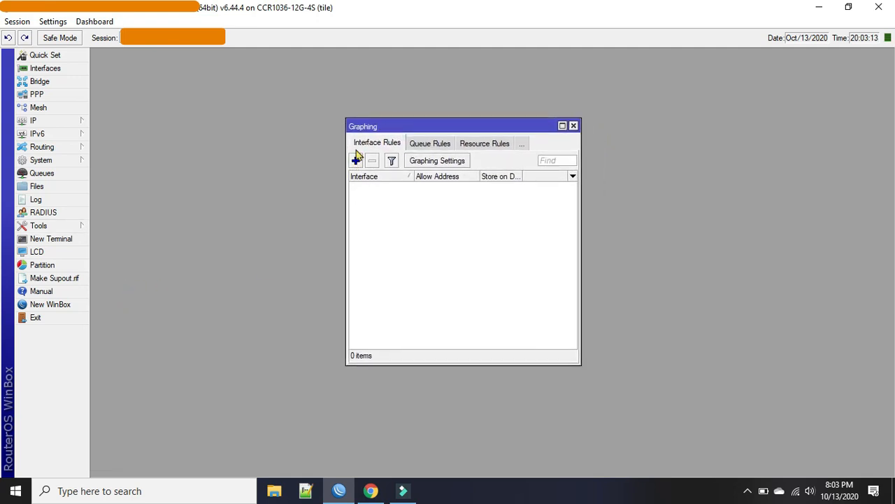
mouse_move(394, 147)
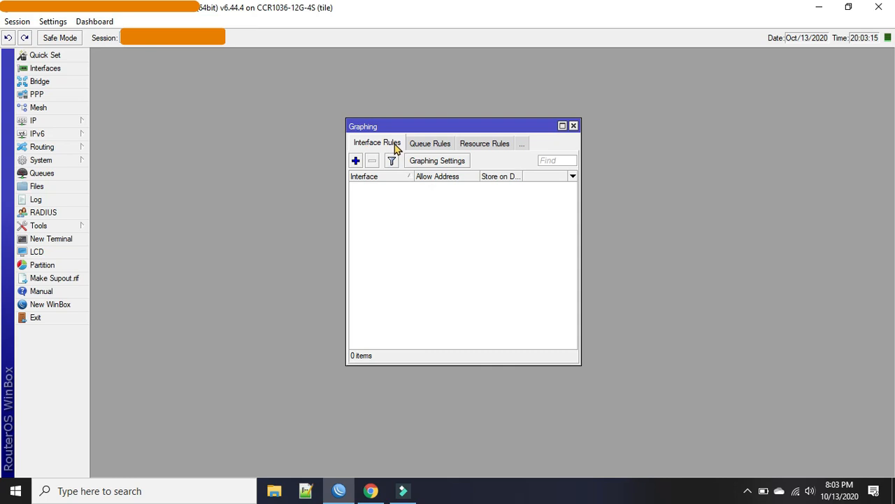
mouse_move(479, 148)
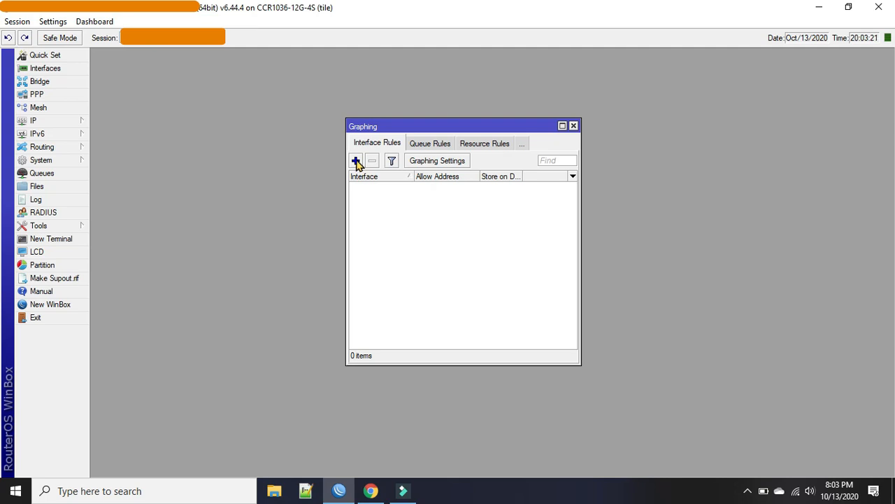
Add an interface rule and a queue rule, both for all, address 0.0.0.0/0, stored on disk
left_click(355, 160)
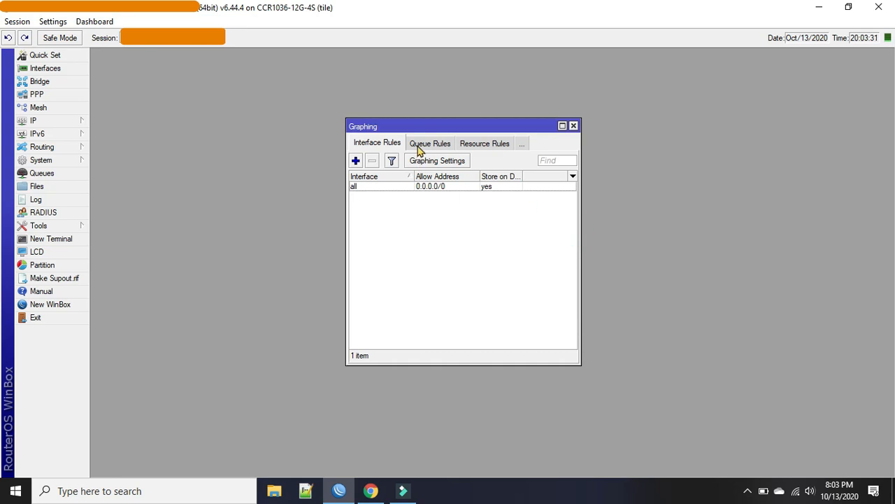
left_click(355, 159)
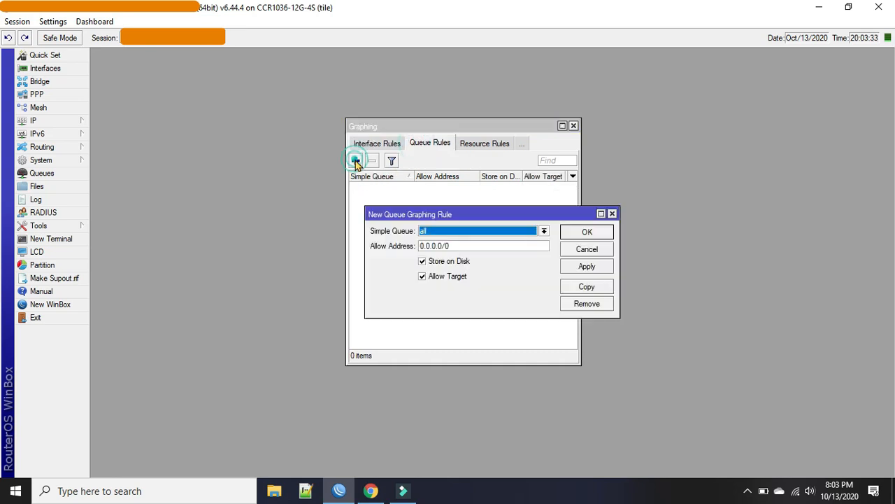
left_click(586, 266)
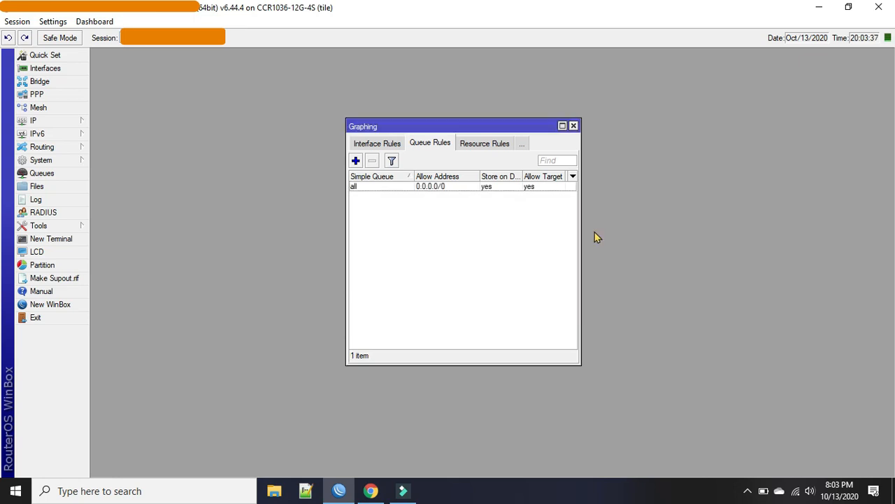
left_click(484, 143)
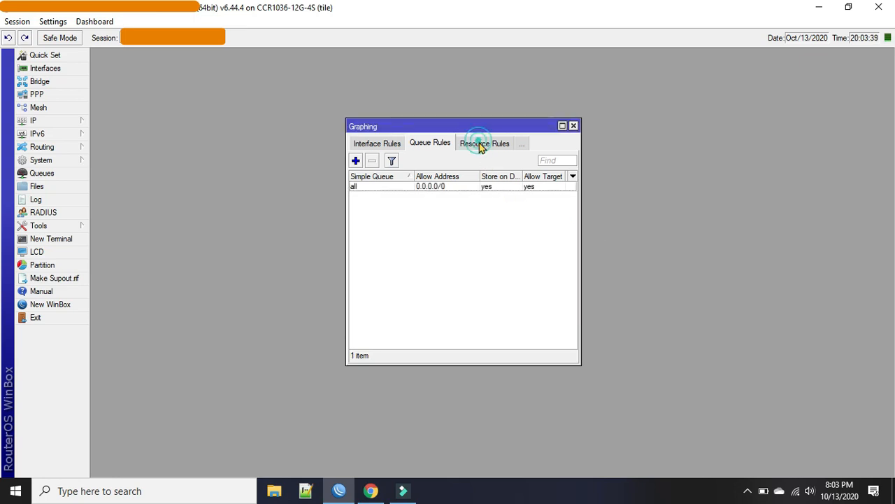
Add a resource rule allowing 0.0.0.0/0 with Store on Disk checked
left_click(487, 142)
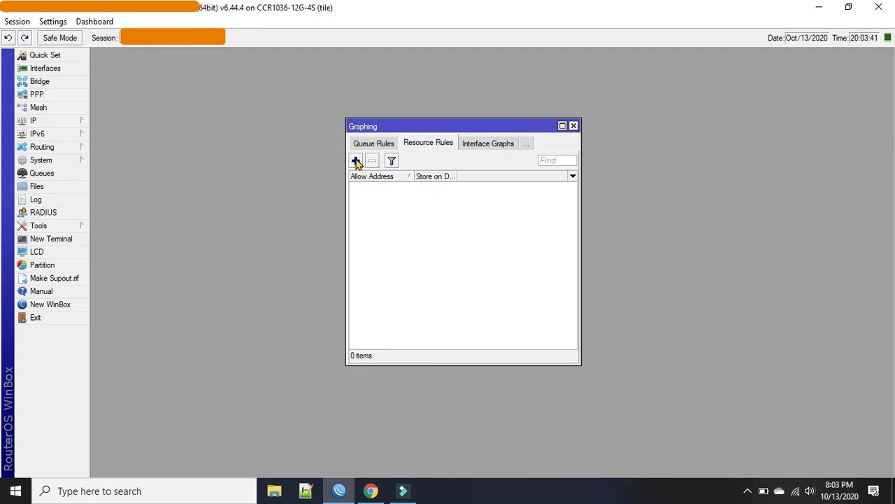
left_click(355, 159)
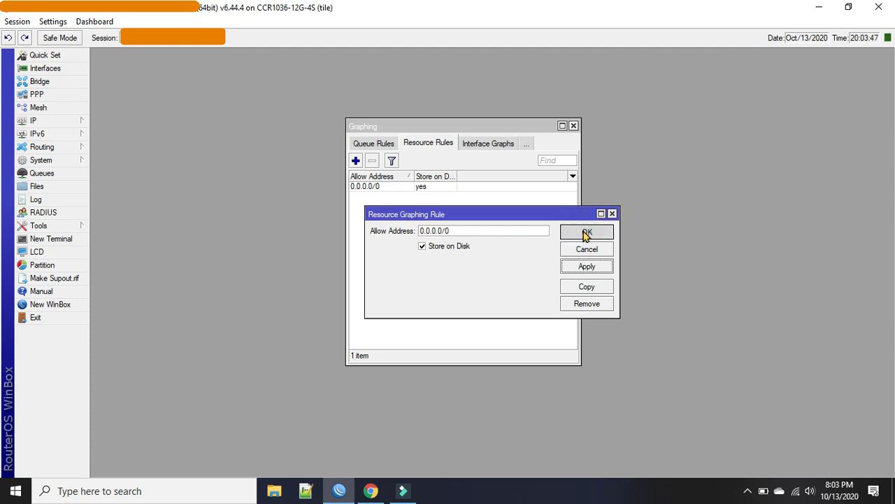
left_click(586, 232)
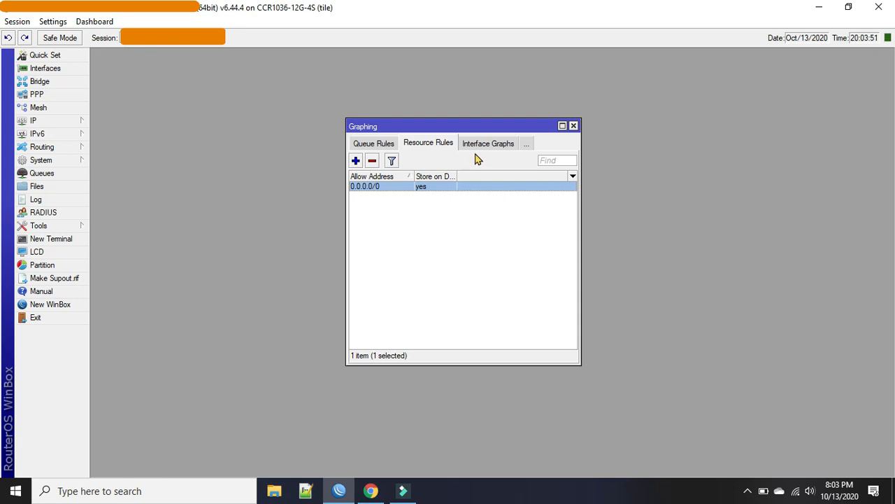
mouse_move(361, 194)
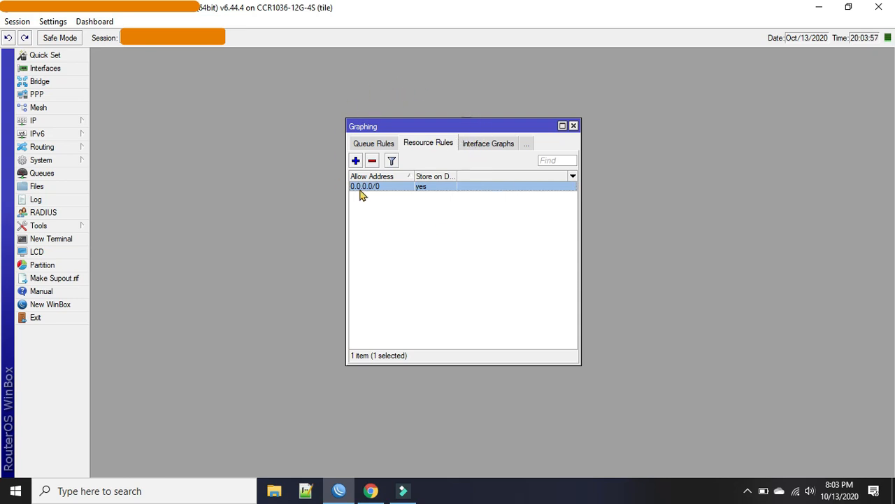
mouse_move(371, 490)
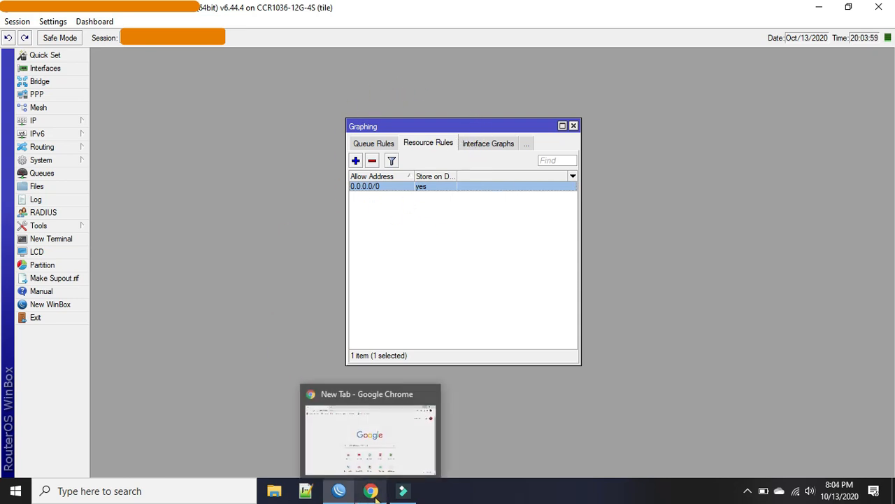
Browse to the router at 118.1 in Chrome and enter admin as the WebFig login name
left_click(368, 490)
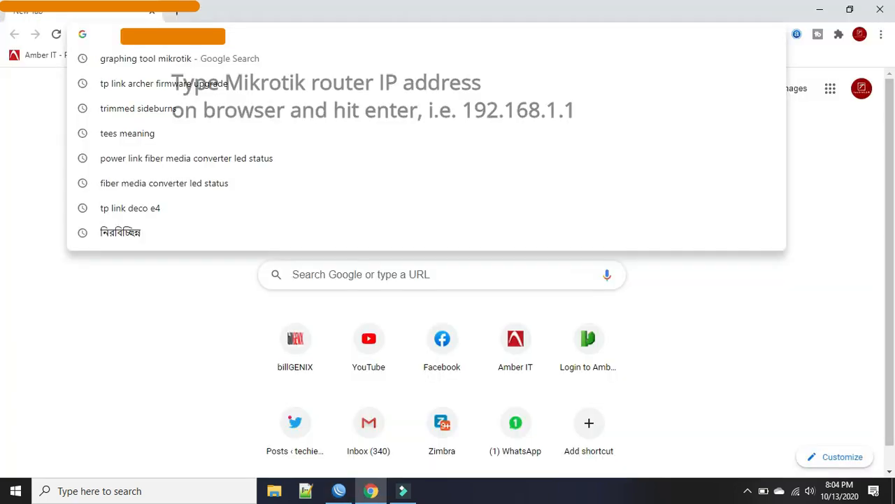
type("118.1")
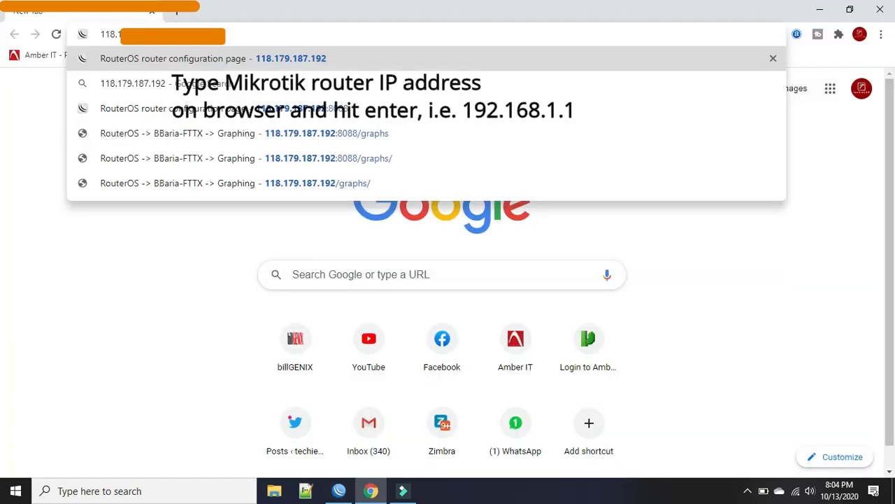
left_click(179, 59)
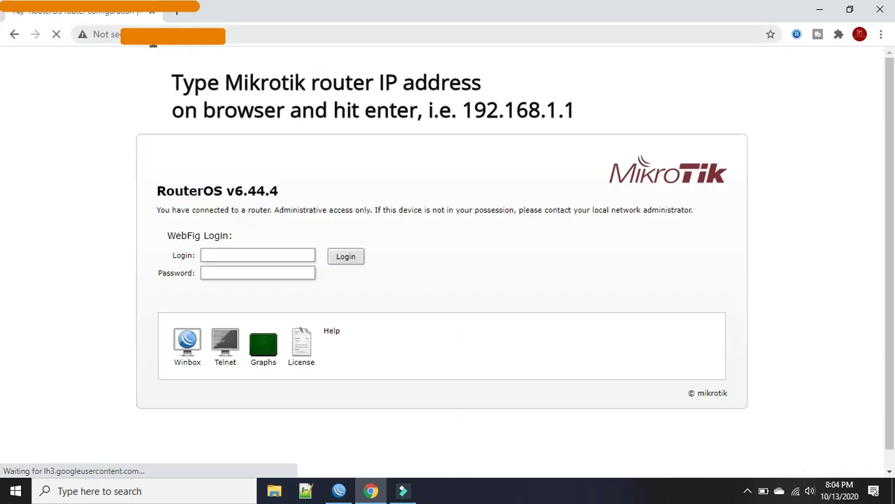
type("admin")
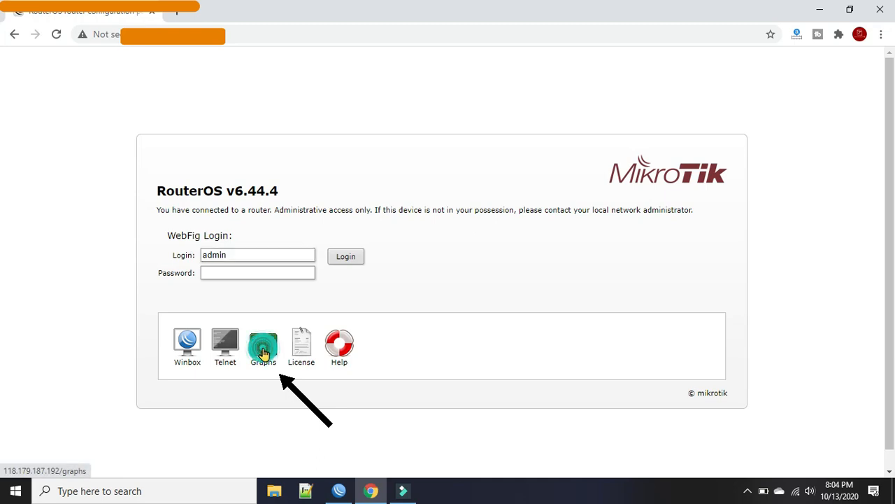
Show the WebFig graphs overview and send the CPU usage graphs to a new tab
left_click(263, 341)
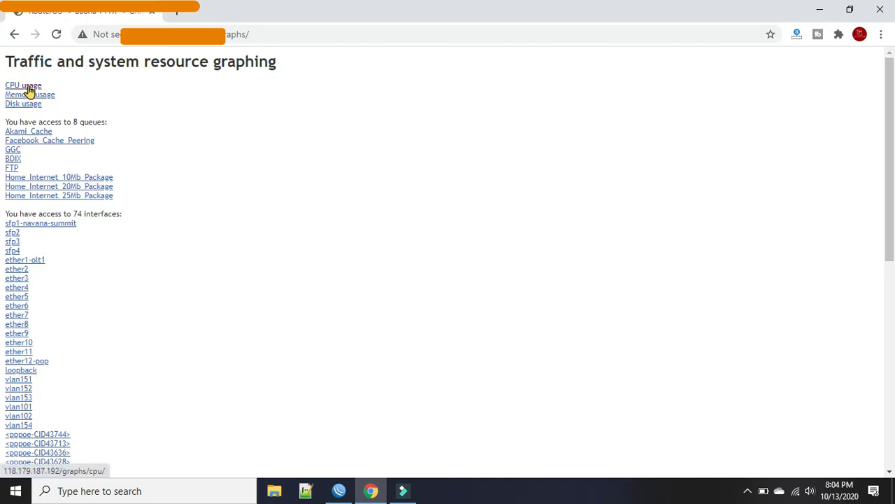
right_click(23, 85)
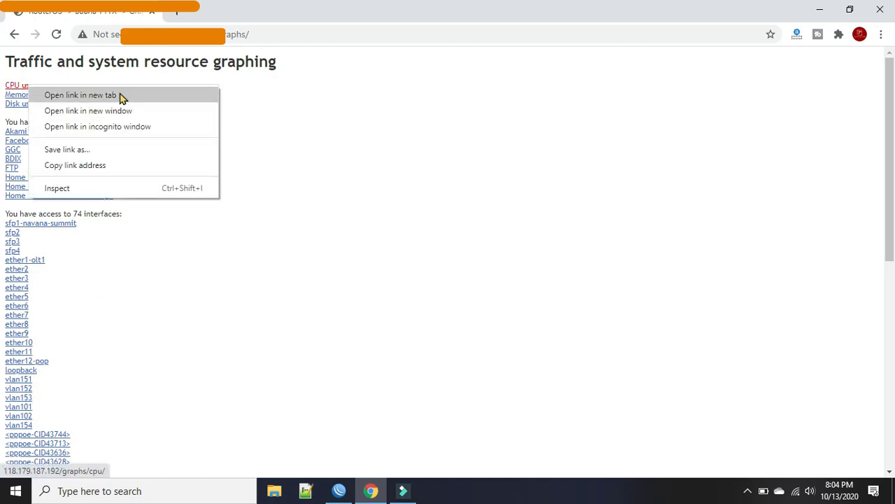
left_click(89, 94)
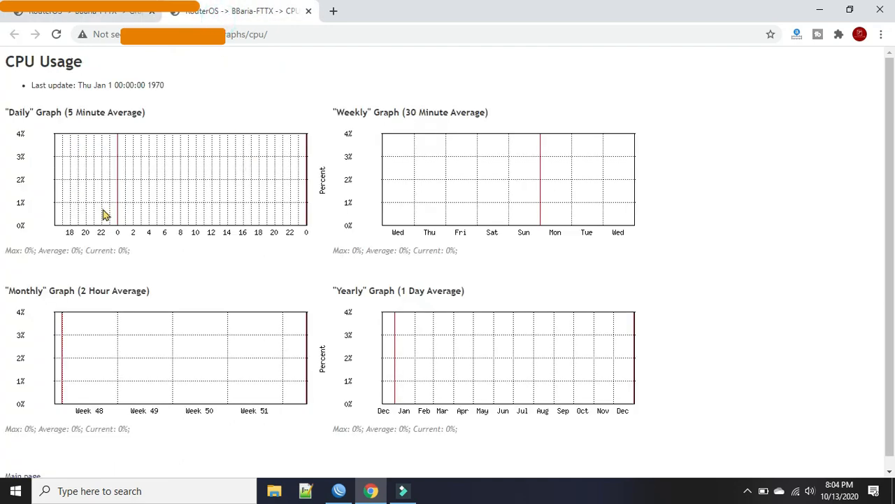
mouse_move(109, 149)
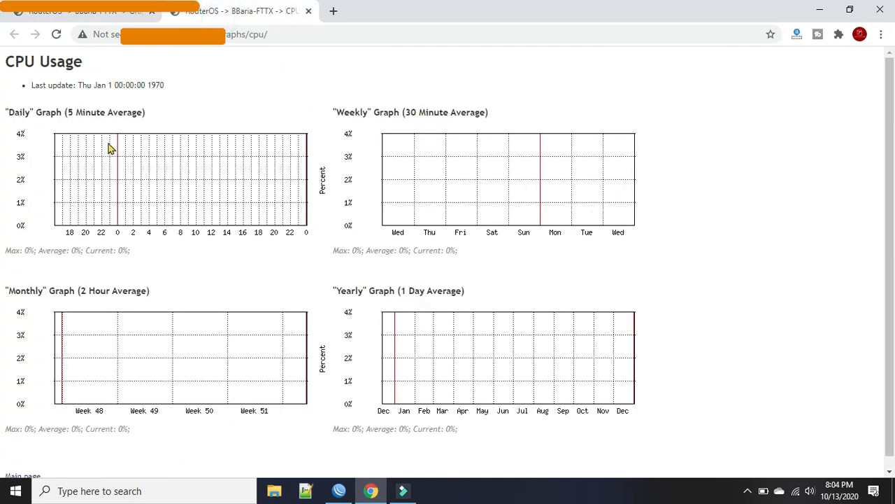
mouse_move(118, 187)
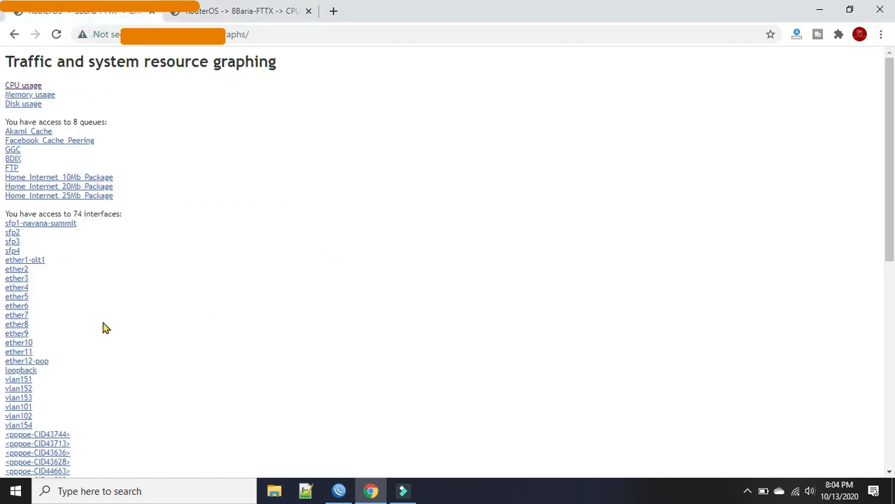
scroll("down", 3)
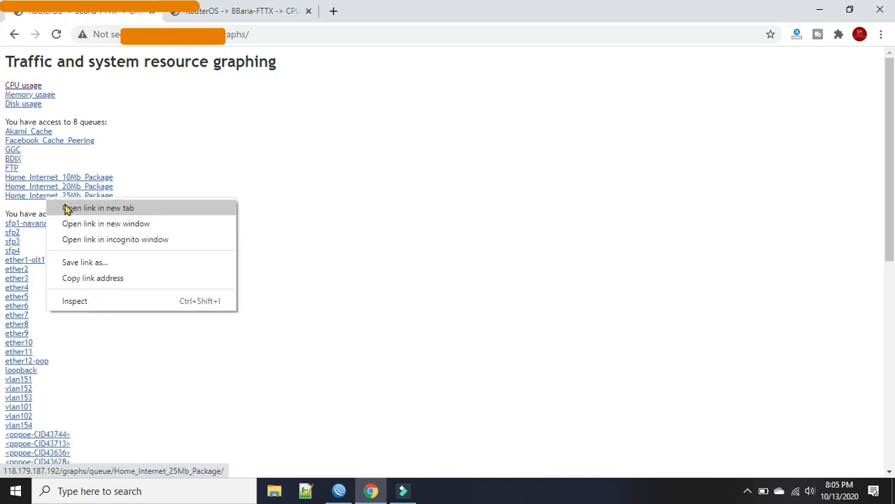
Review the Home_Internet_25Mb_Package queue's daily to yearly graphs, then return to WinBox
left_click(98, 207)
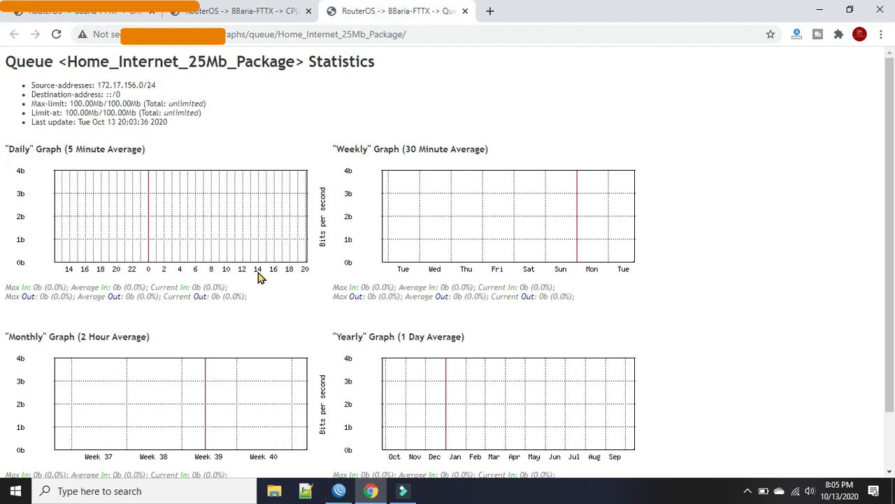
mouse_move(166, 268)
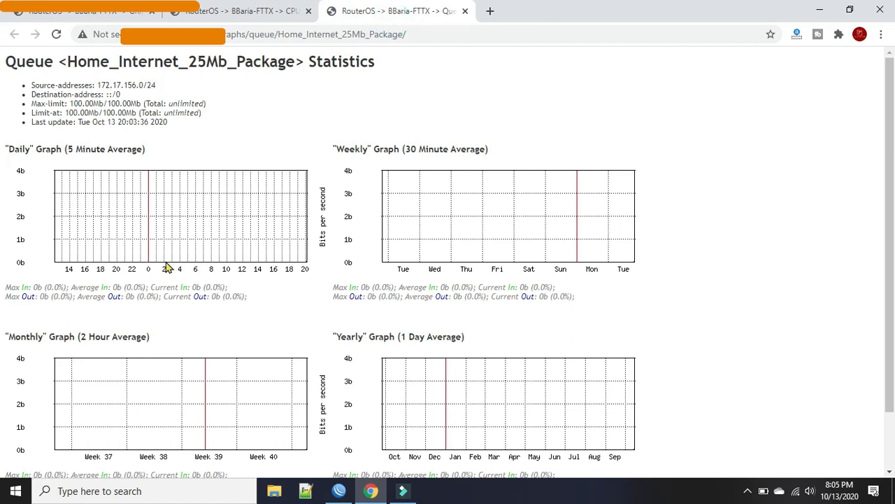
double_click(95, 148)
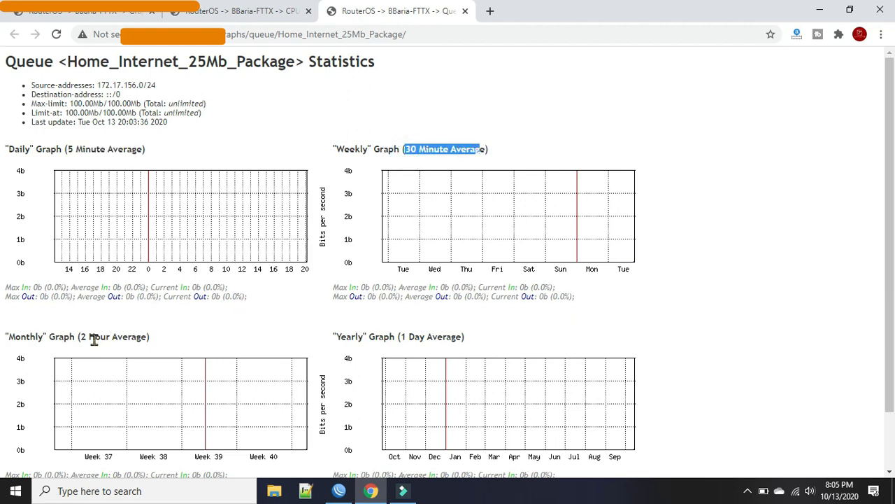
scroll("down", 3)
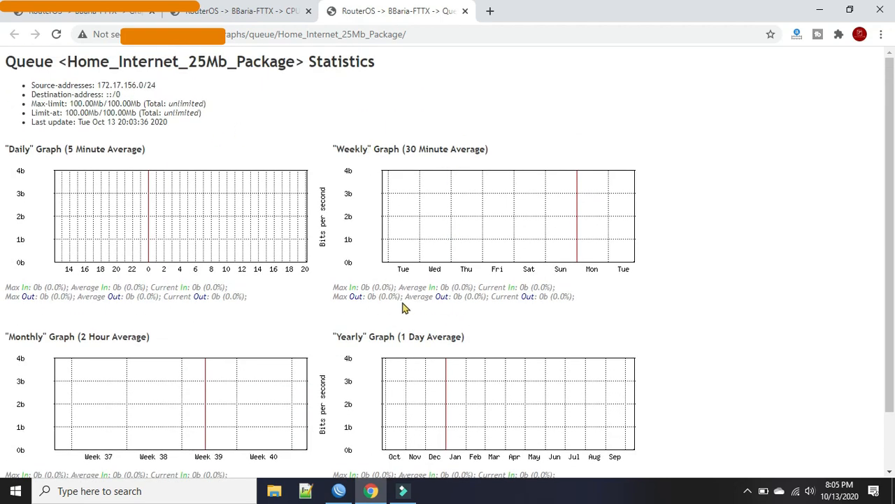
mouse_move(246, 240)
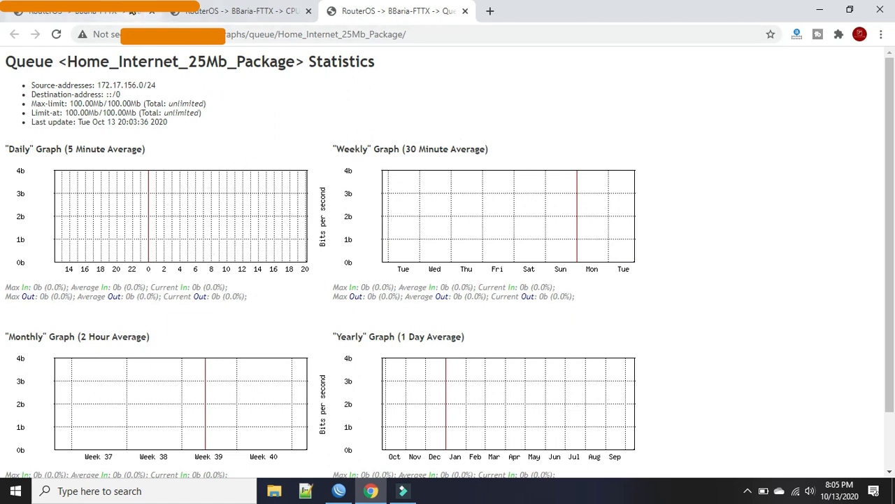
left_click(28, 36)
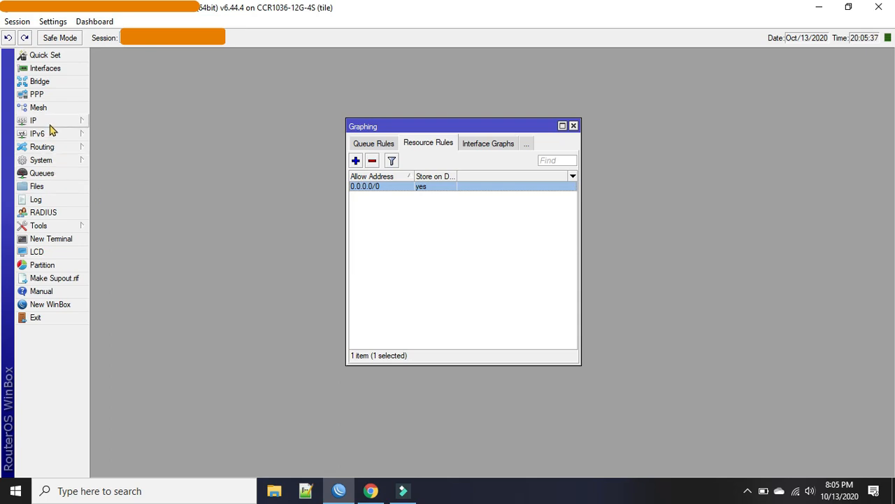
Reach IP > Services and bring up the www service's properties at port 80
left_click(33, 121)
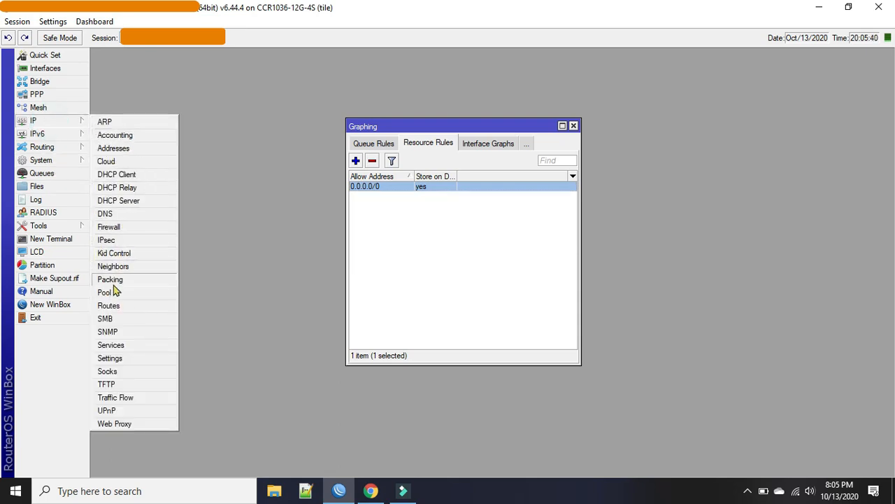
left_click(111, 344)
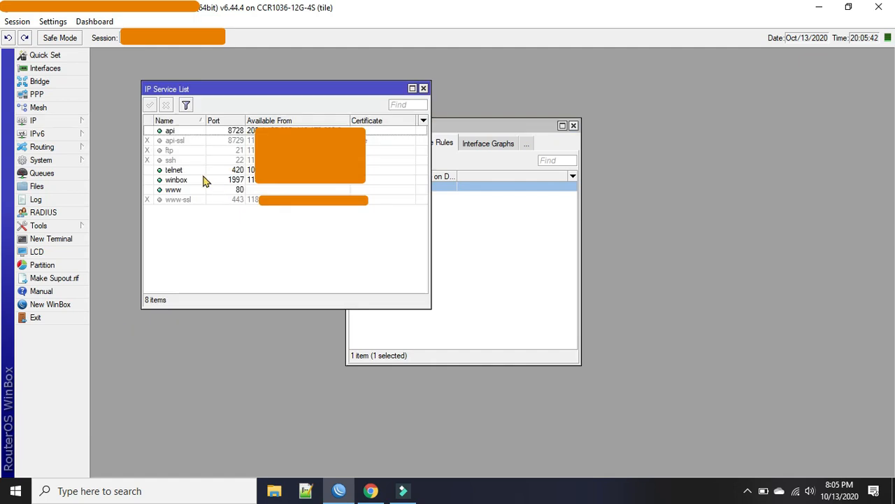
double_click(173, 190)
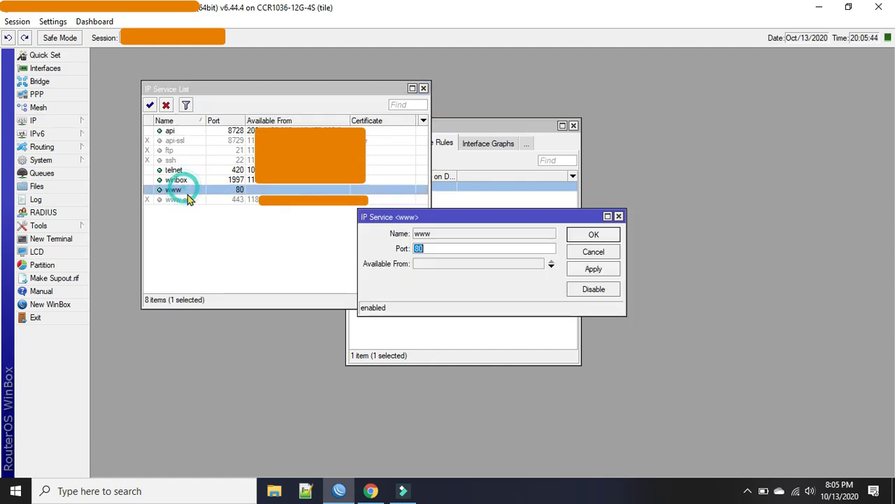